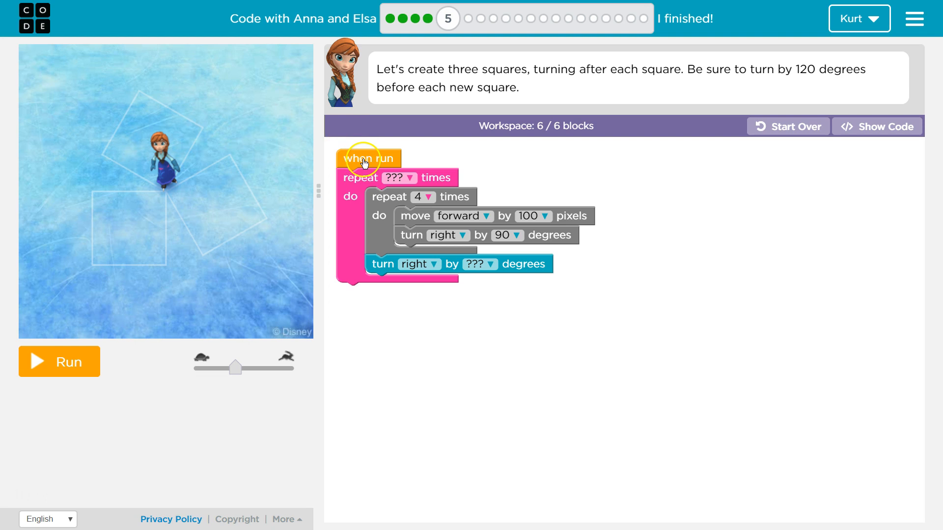
pyautogui.moveTo(383, 257)
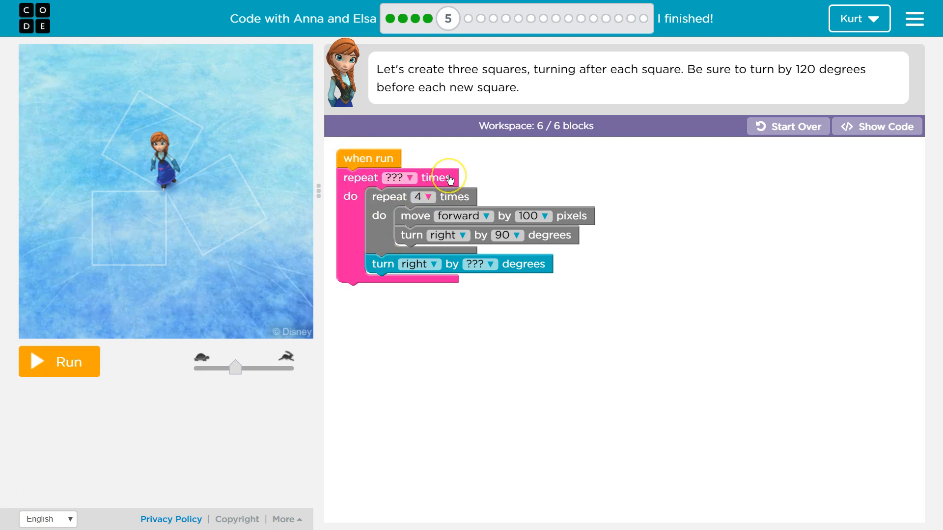
pyautogui.moveTo(445, 179)
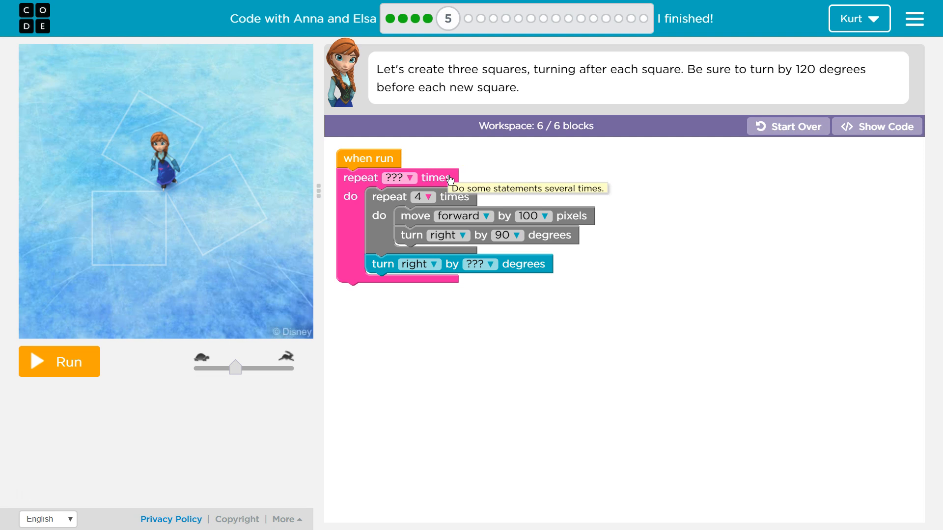
pyautogui.moveTo(448, 287)
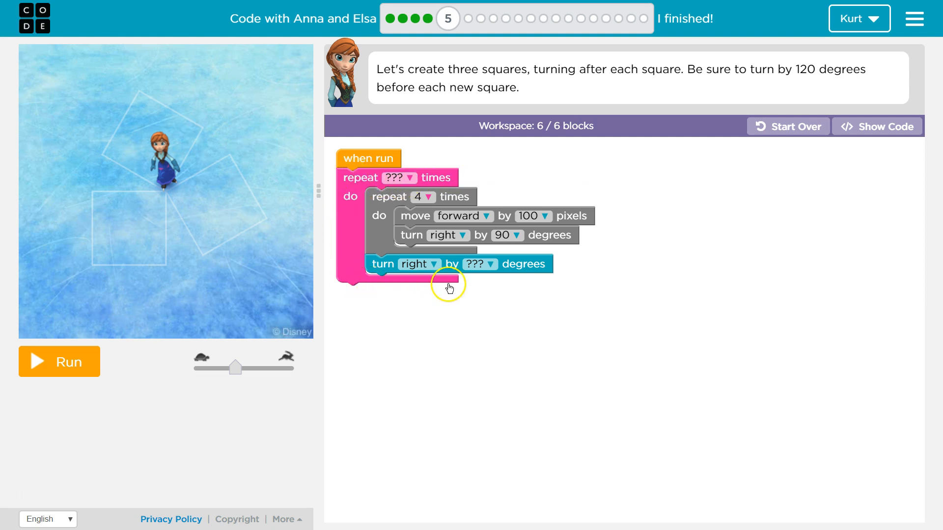
pyautogui.moveTo(463, 179)
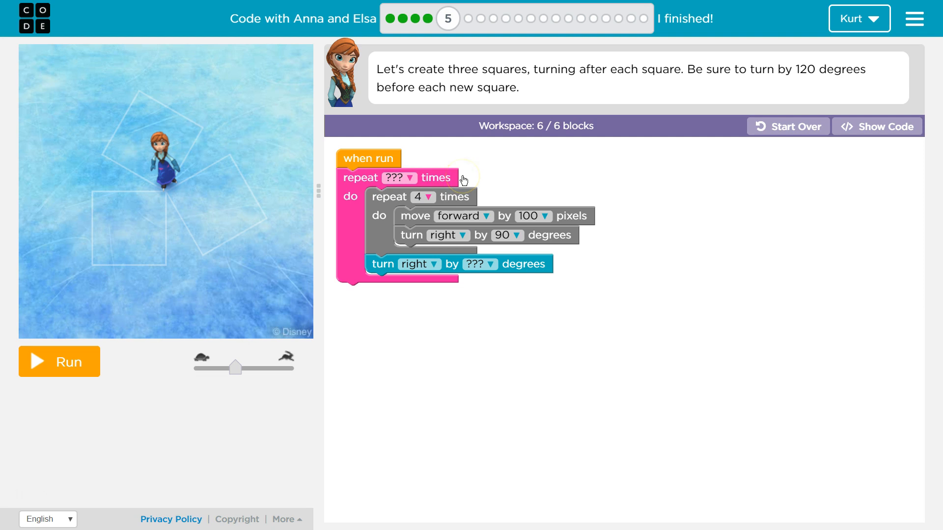
# Set the outer repeat block's count from ??? to 3.
pyautogui.click(409, 178)
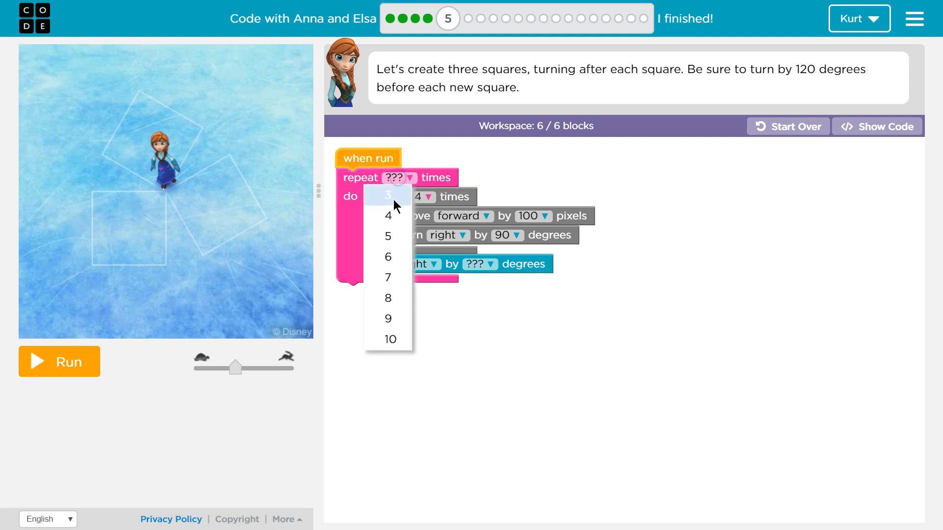
pyautogui.click(388, 197)
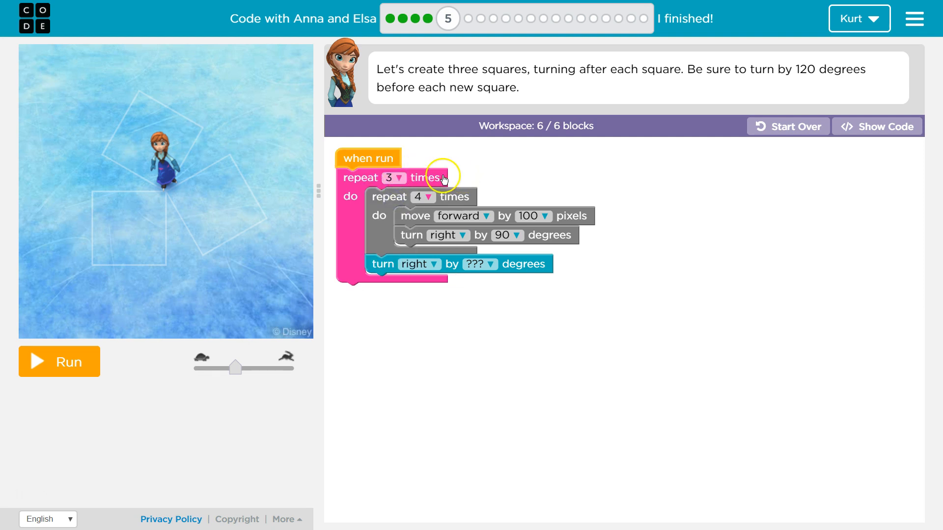
pyautogui.moveTo(376, 278)
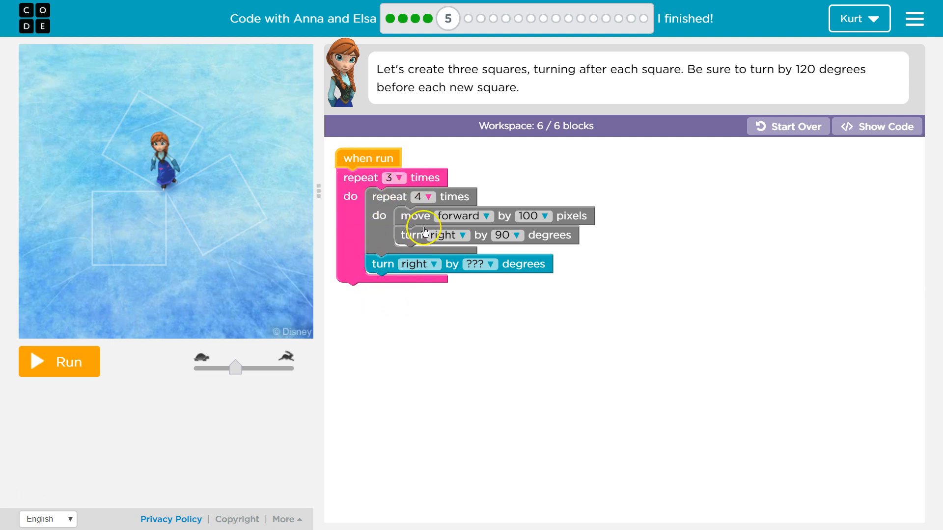
pyautogui.moveTo(427, 164)
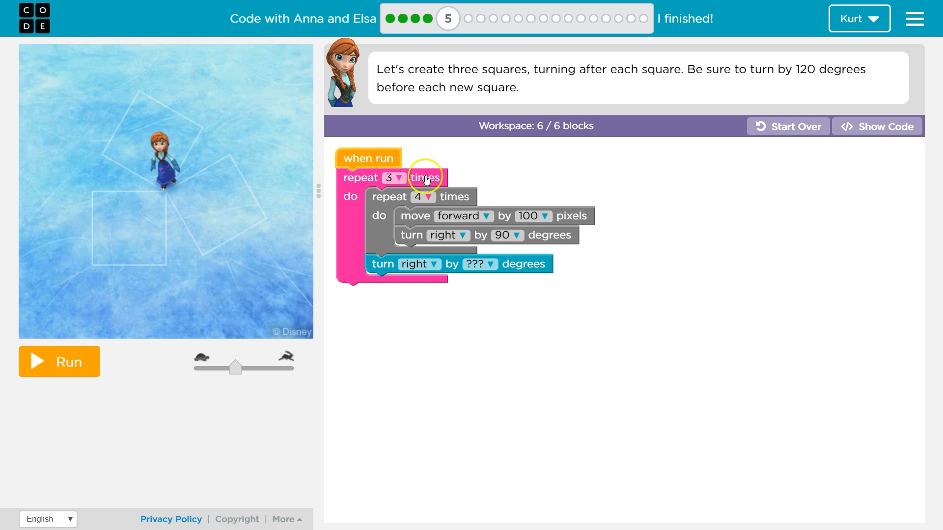
pyautogui.moveTo(439, 198)
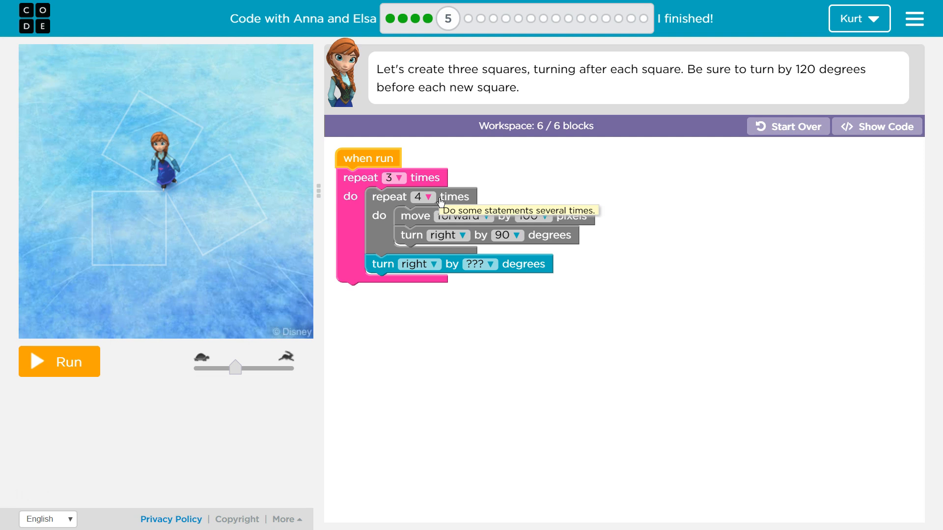
pyautogui.moveTo(442, 202)
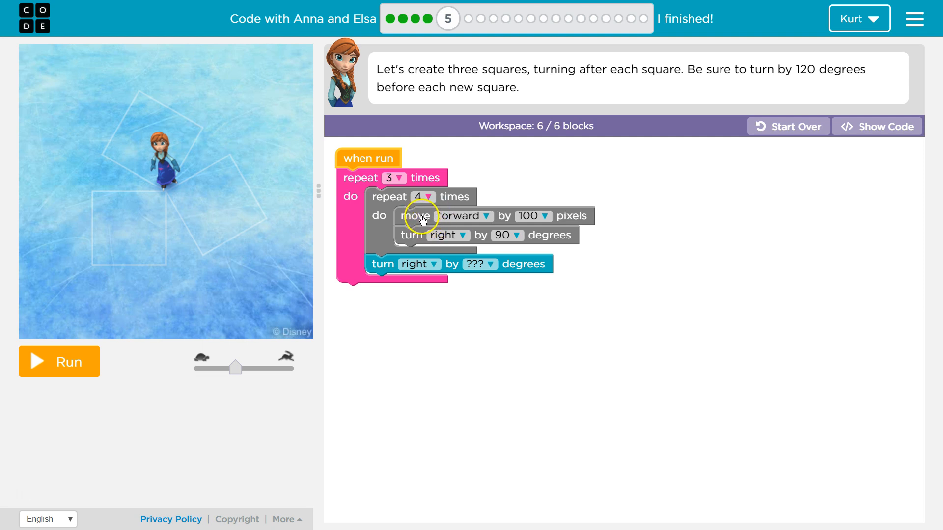
pyautogui.moveTo(410, 247)
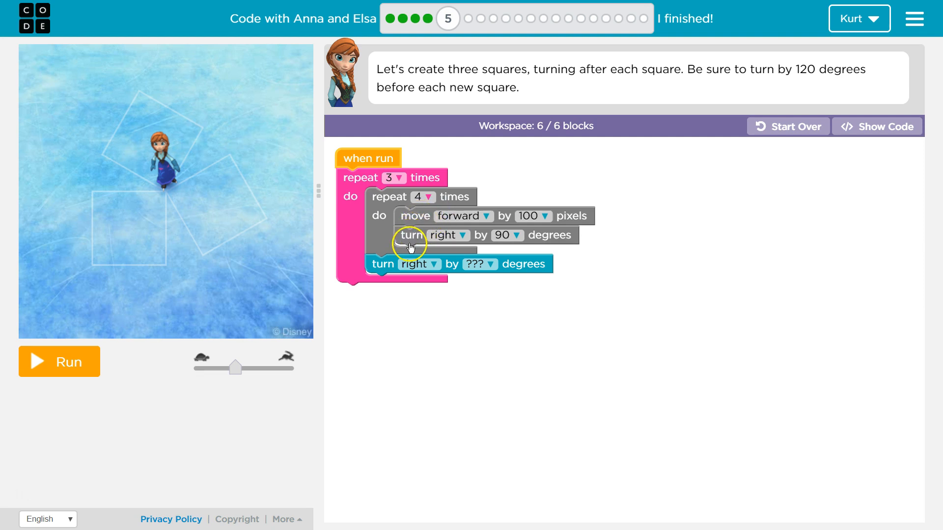
pyautogui.moveTo(466, 216)
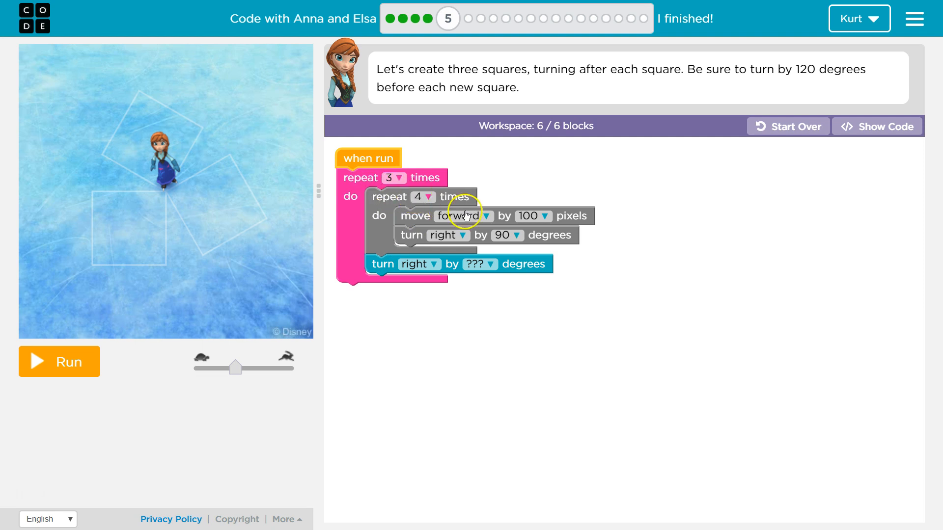
pyautogui.moveTo(466, 207)
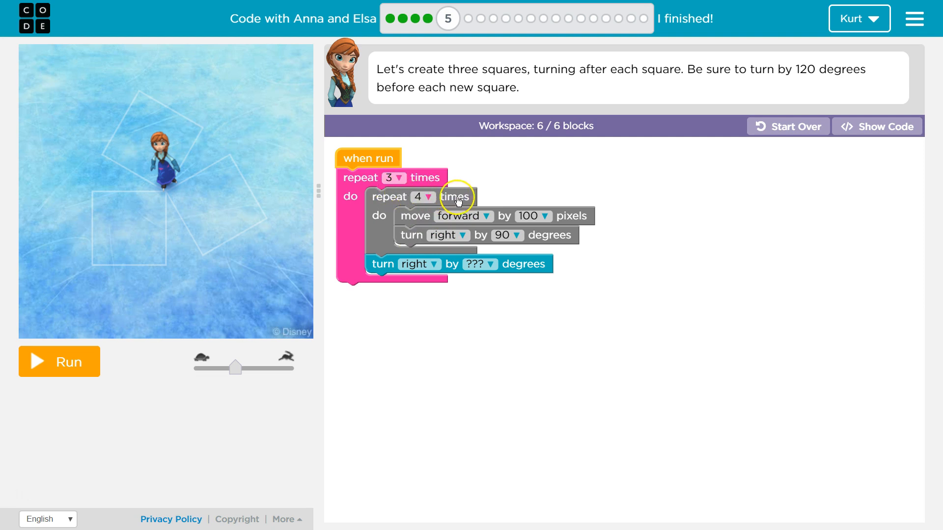
pyautogui.moveTo(450, 216)
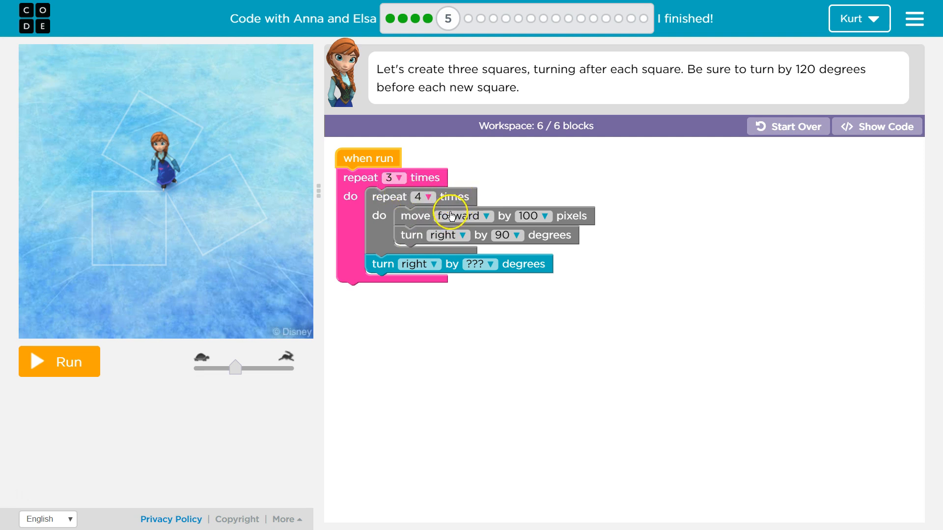
pyautogui.moveTo(399, 198)
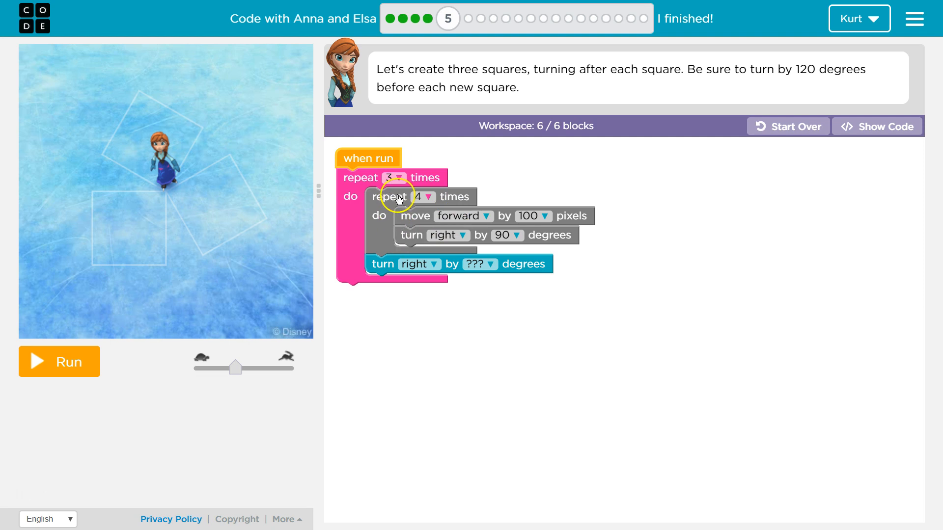
pyautogui.moveTo(461, 237)
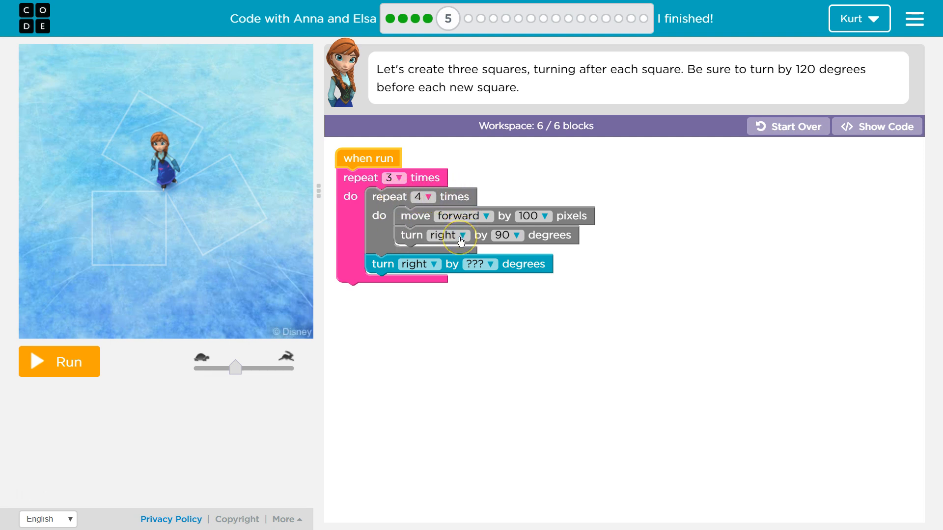
pyautogui.moveTo(415, 264)
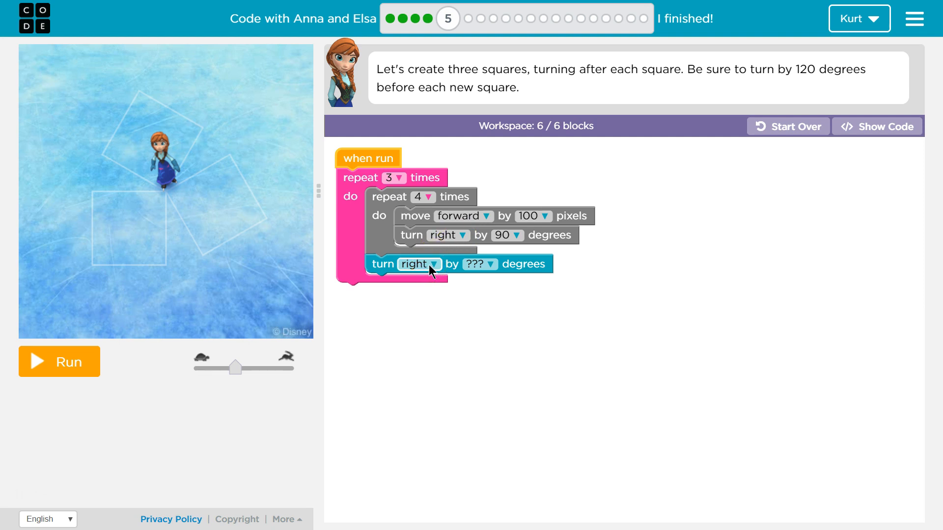
pyautogui.moveTo(469, 266)
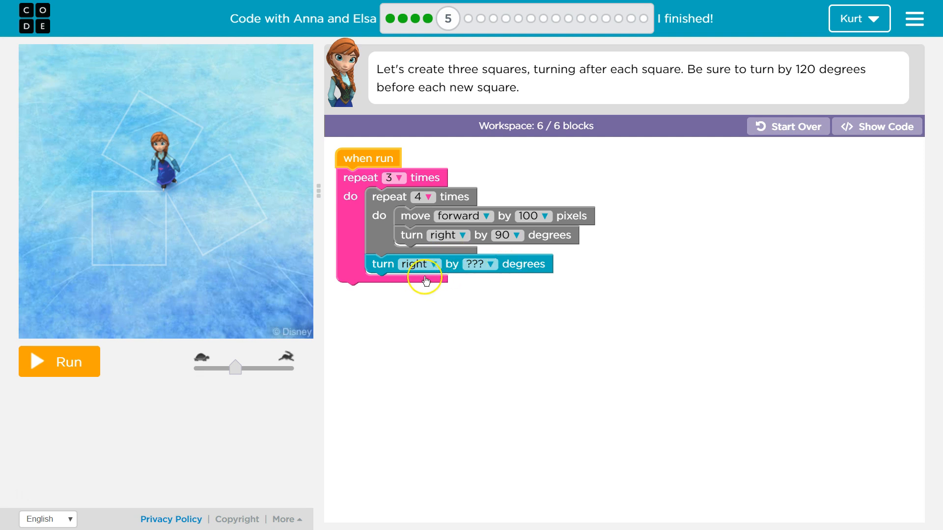
pyautogui.moveTo(425, 281)
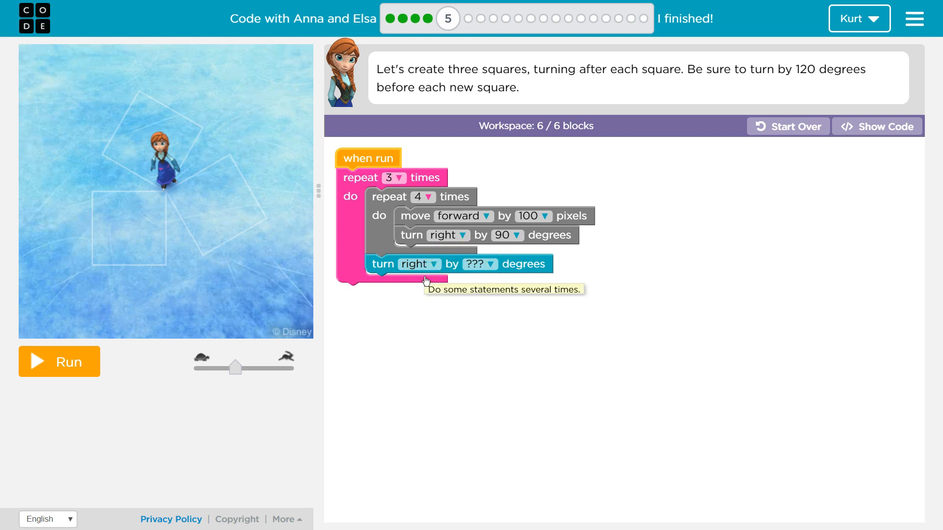
pyautogui.moveTo(399, 173)
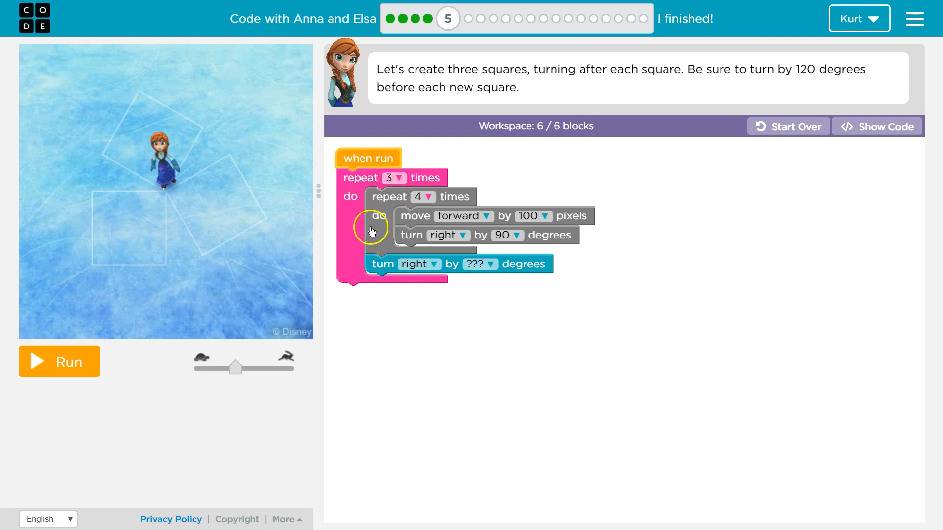
pyautogui.moveTo(423, 231)
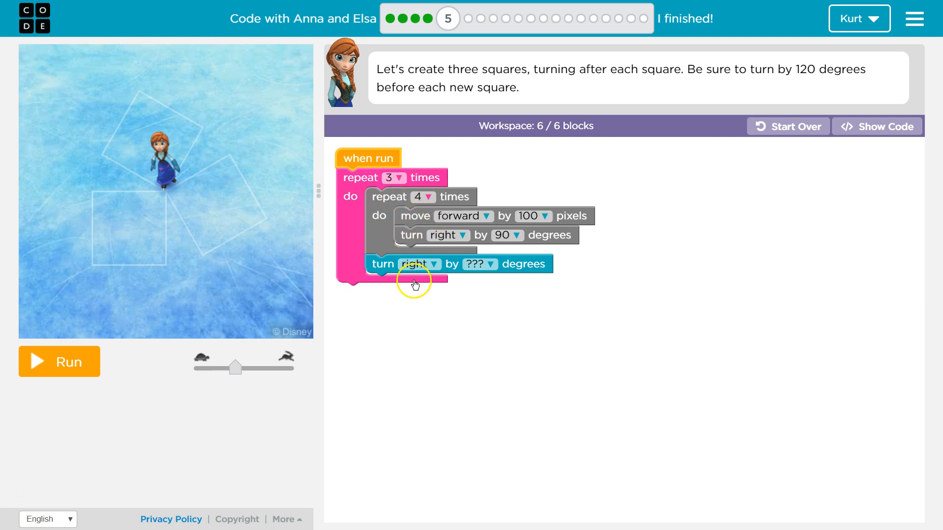
pyautogui.moveTo(293, 171)
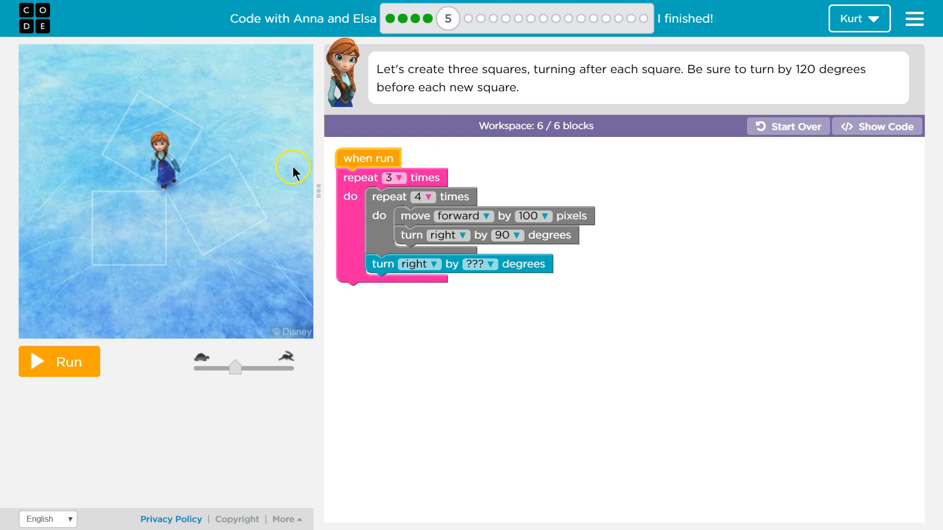
# Keep the outer repeat at 3 and set the turn between squares to 120 degrees.
pyautogui.click(399, 177)
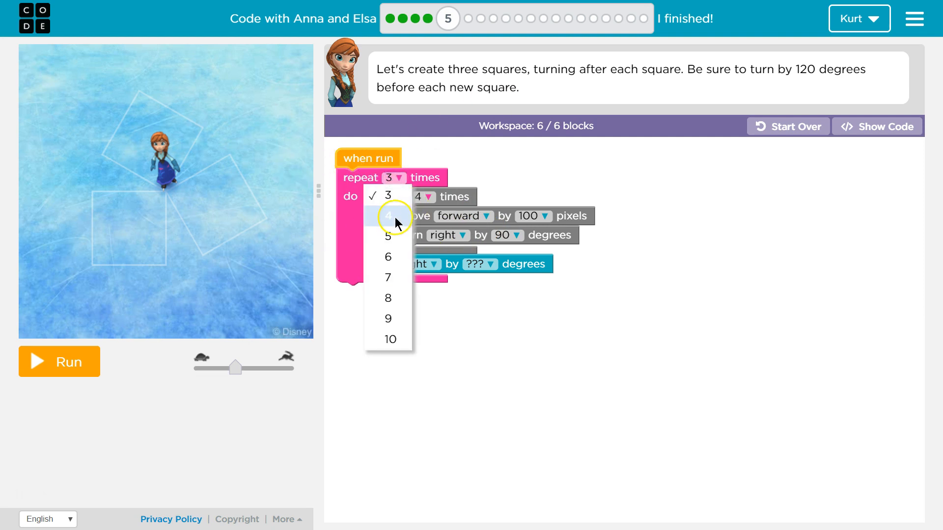
pyautogui.click(388, 217)
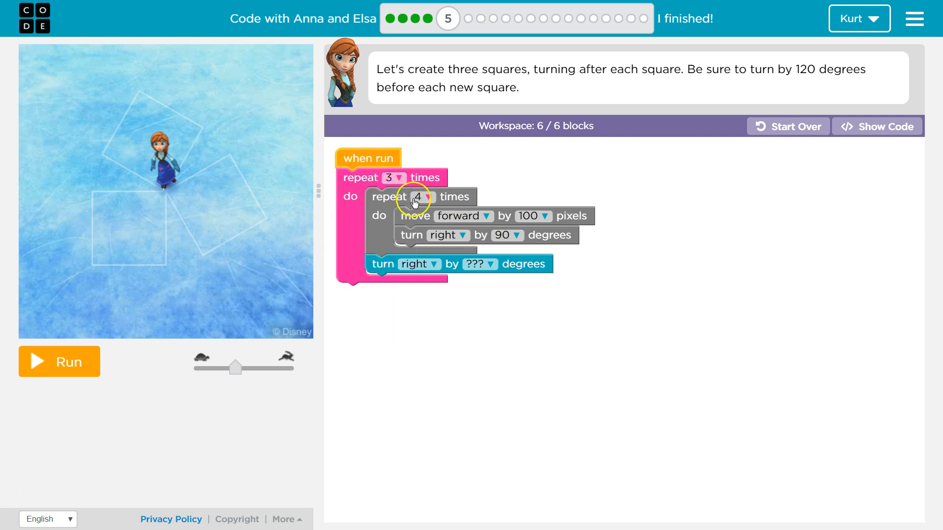
pyautogui.click(488, 264)
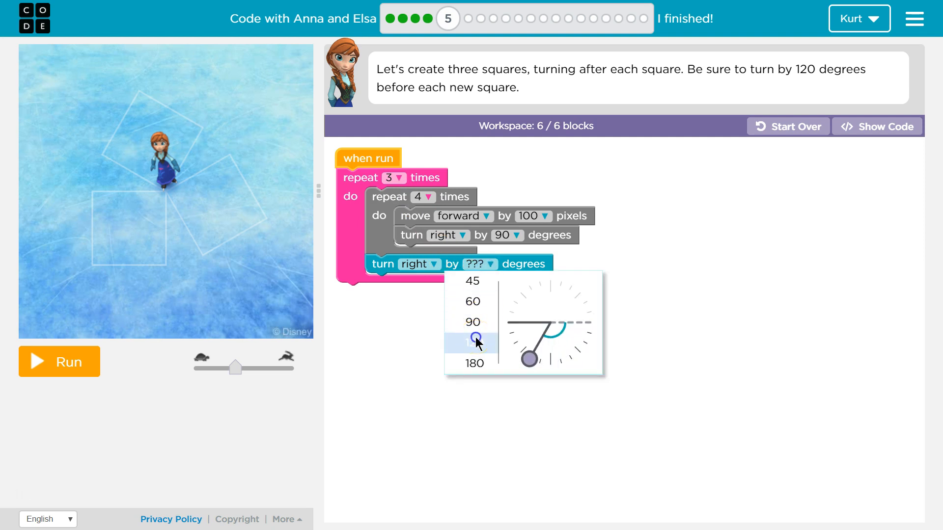
pyautogui.click(474, 343)
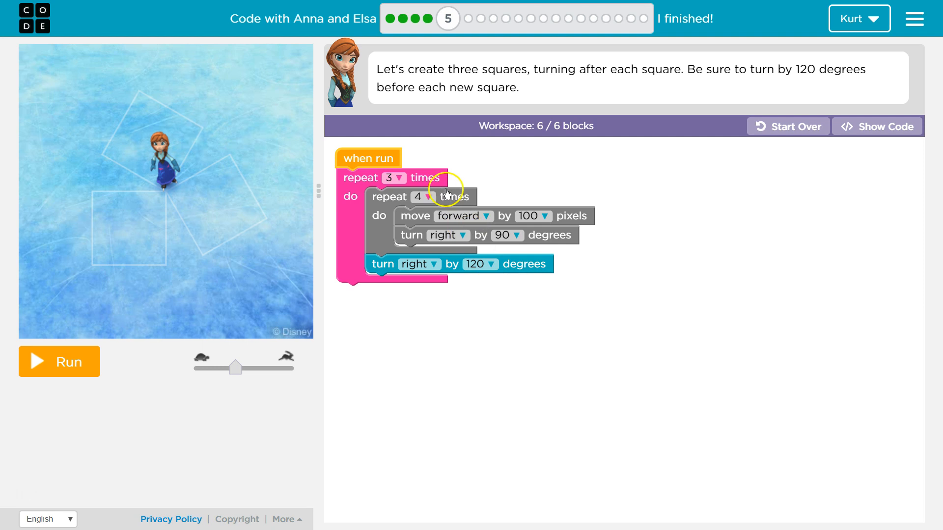
pyautogui.moveTo(424, 246)
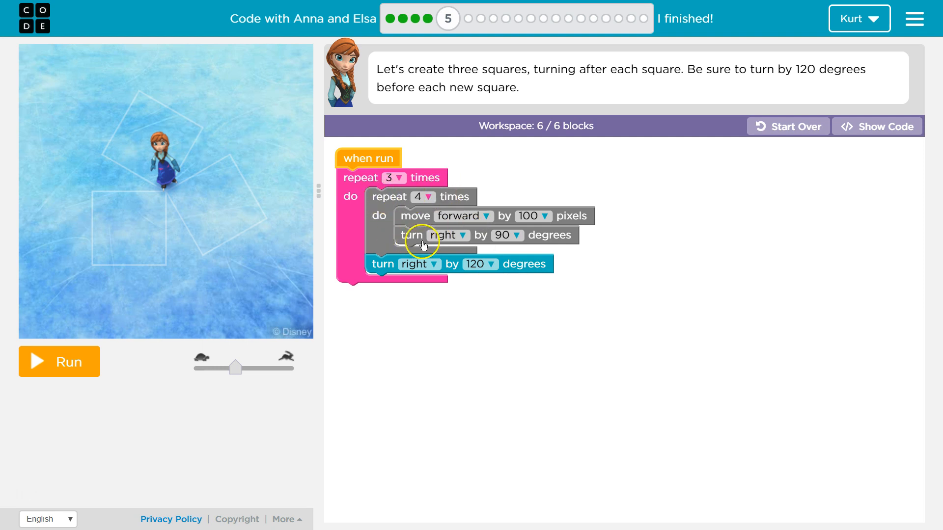
pyautogui.moveTo(446, 185)
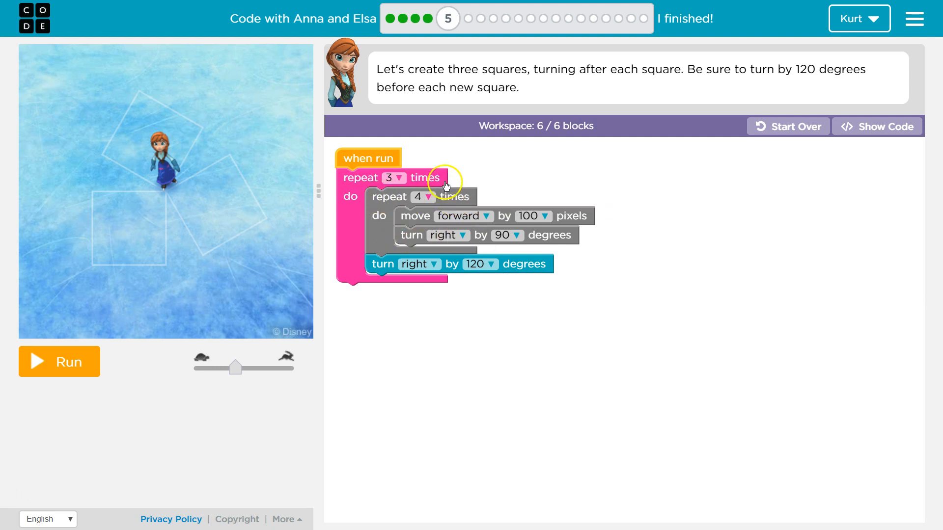
pyautogui.click(409, 178)
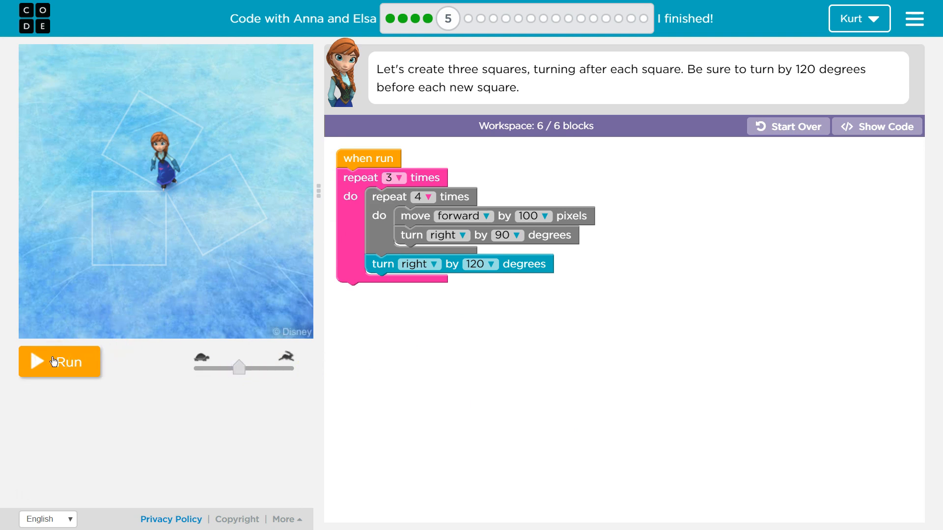
# Run the program to draw three rotated squares, then dismiss the Puzzle 5 congratulations.
pyautogui.click(58, 361)
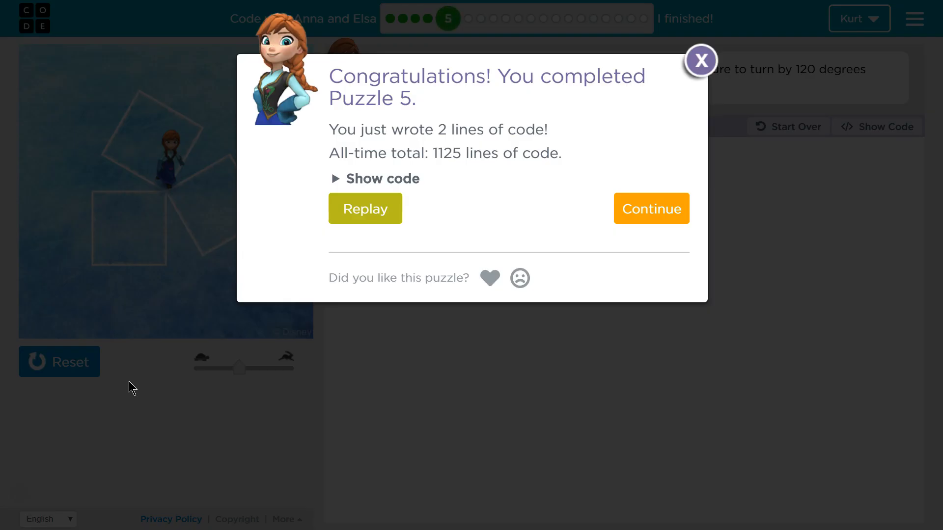
pyautogui.moveTo(330, 234)
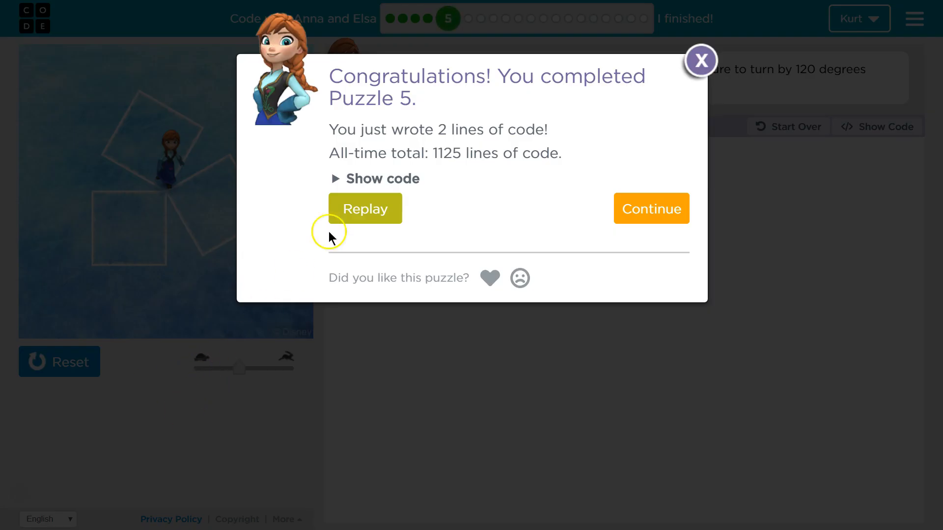
pyautogui.click(700, 60)
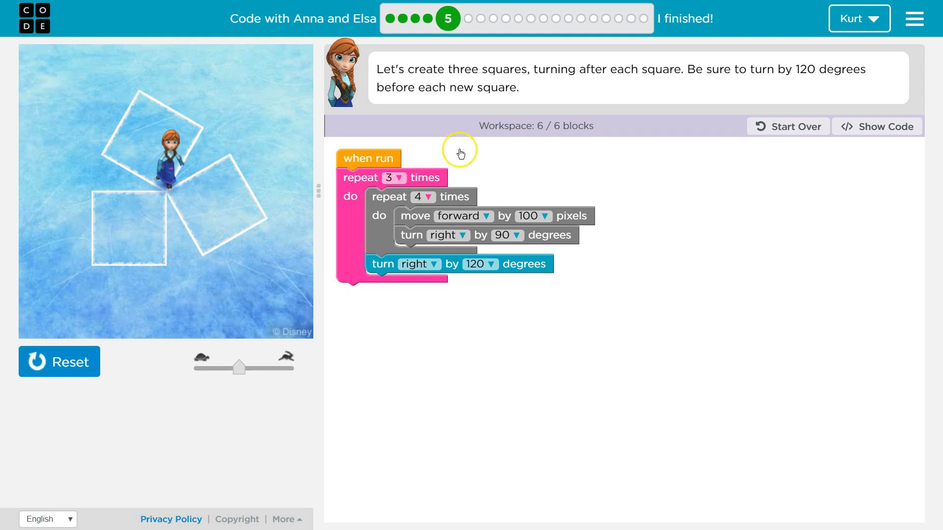
pyautogui.moveTo(291, 177)
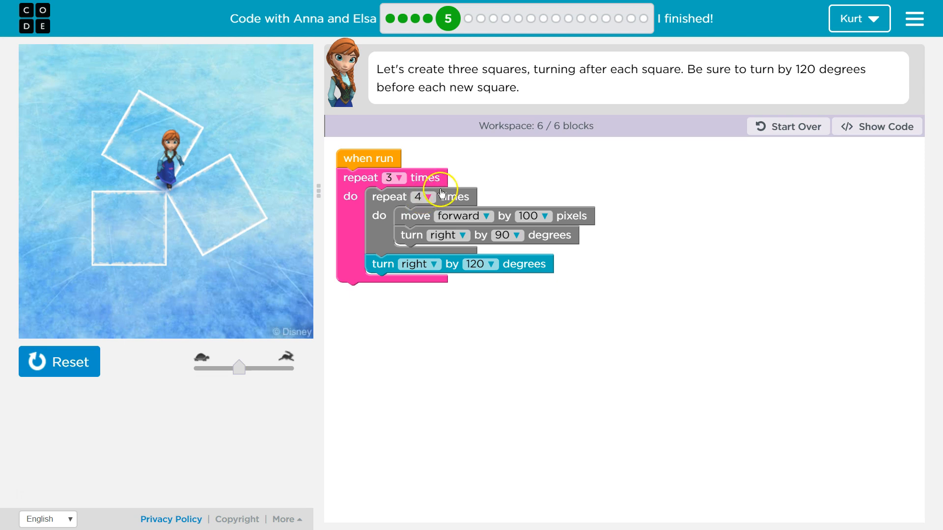
pyautogui.moveTo(415, 249)
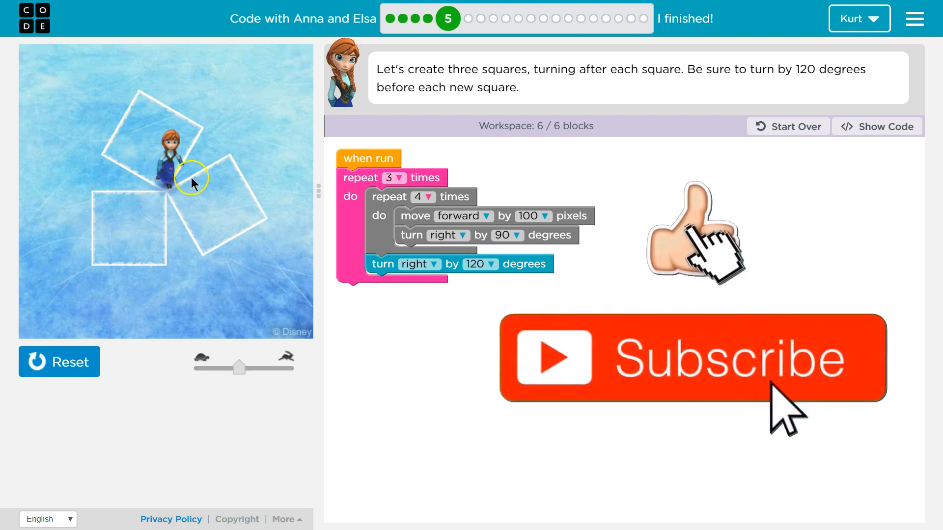
pyautogui.moveTo(523, 328)
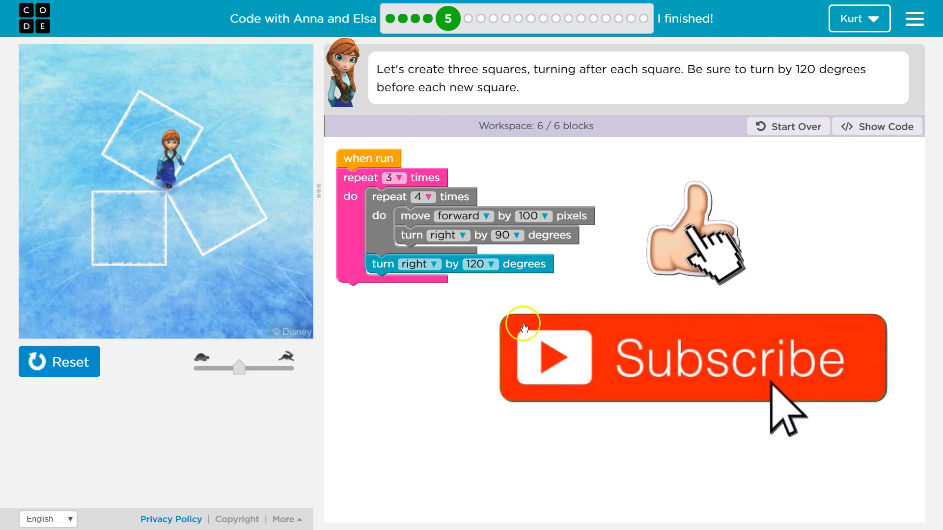